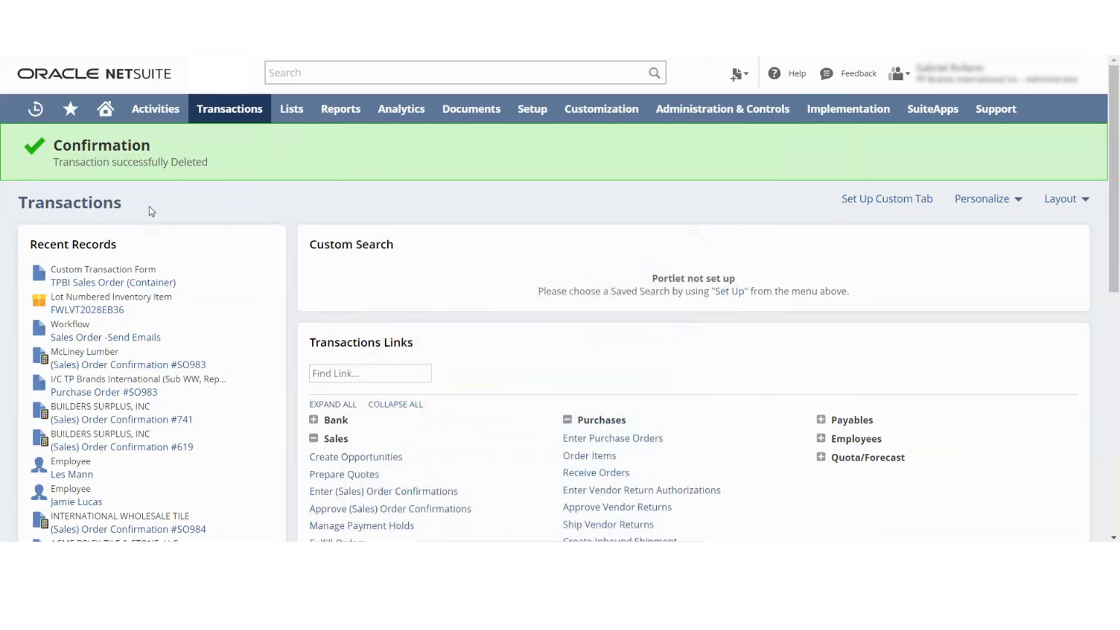
- Create a sales order for E.C. Barton and Company, PO TEST, ESD 08/17/2020, ETA 08/24/2020
left_click(229, 109)
type("e")
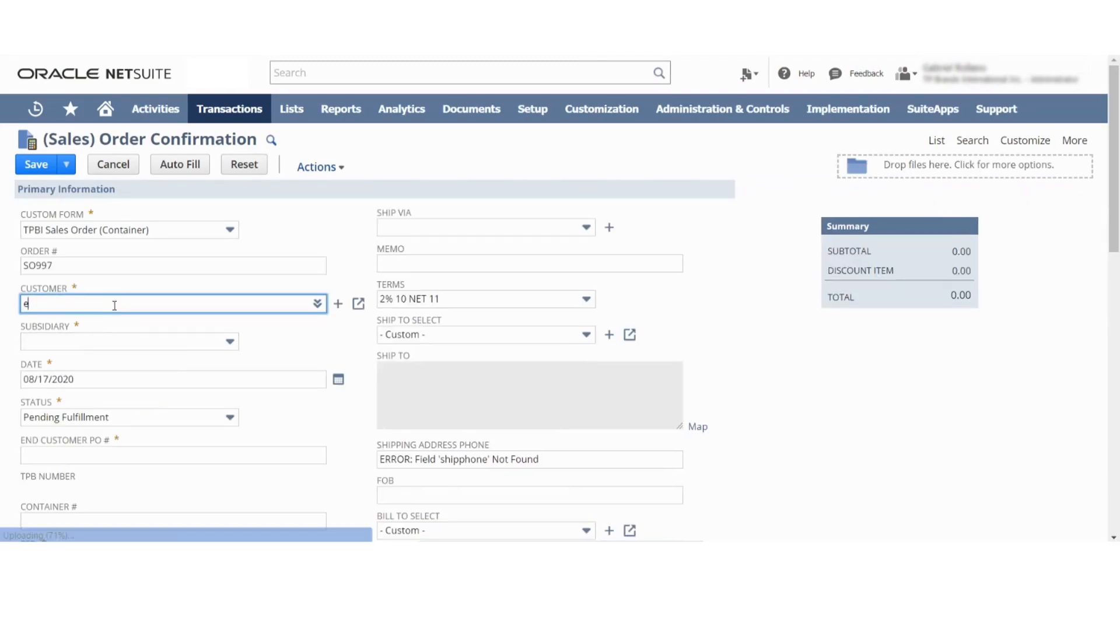
type(".c")
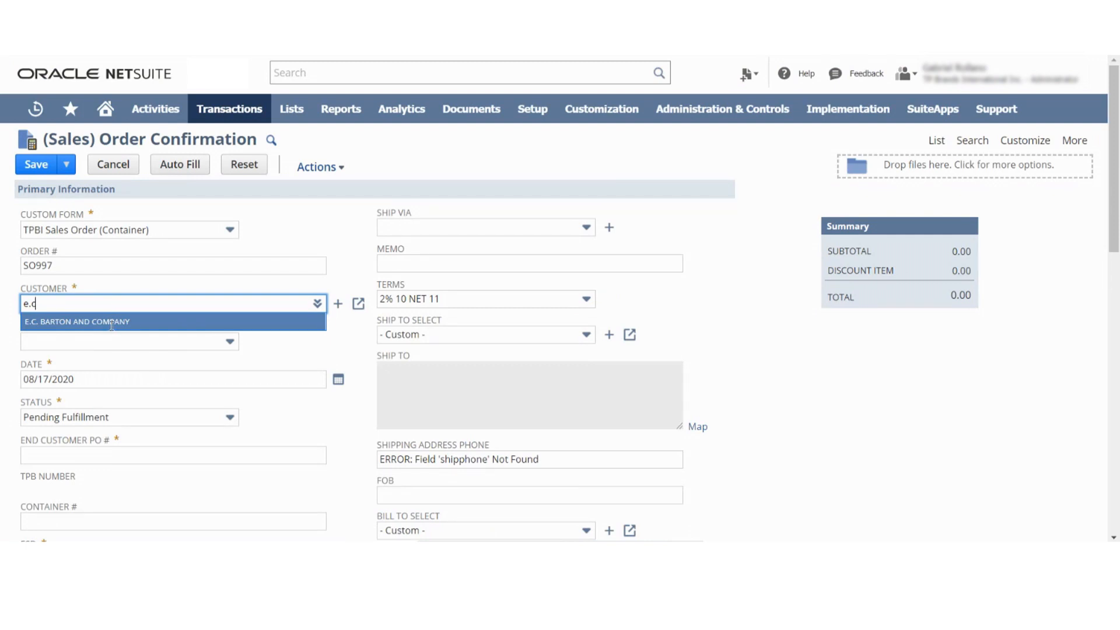
mouse_move(104, 321)
type("TE")
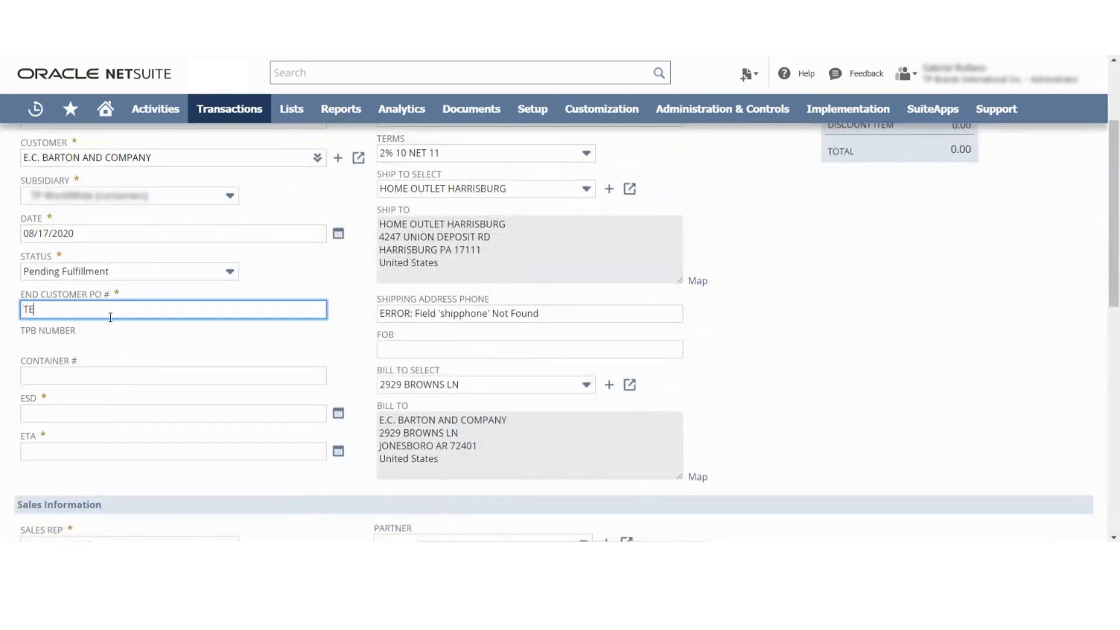
left_click(337, 412)
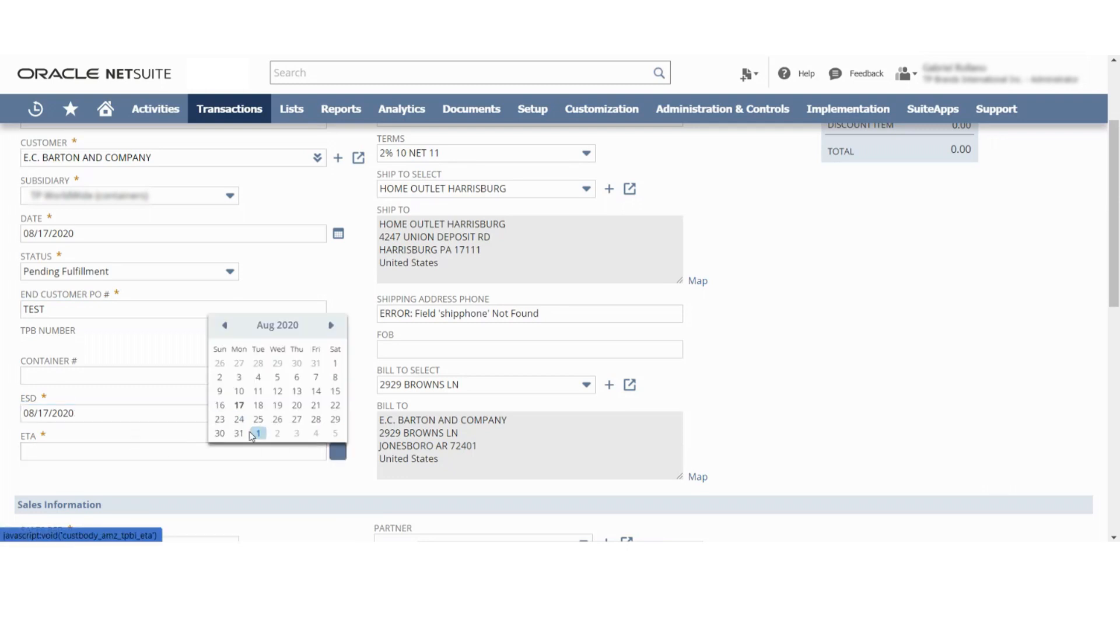
left_click(238, 419)
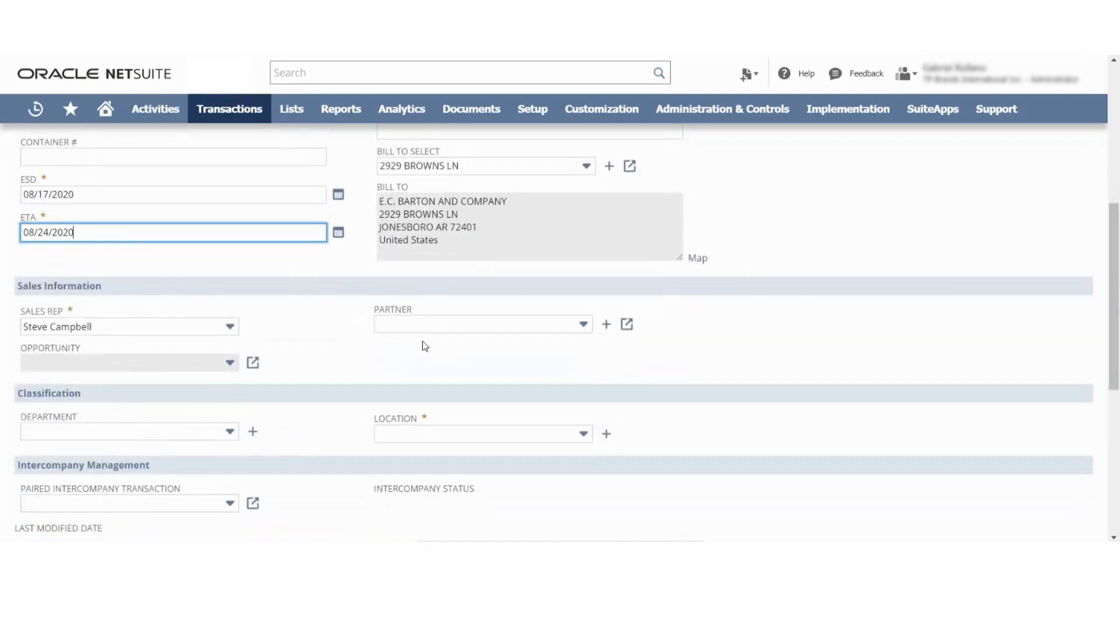
left_click(582, 434)
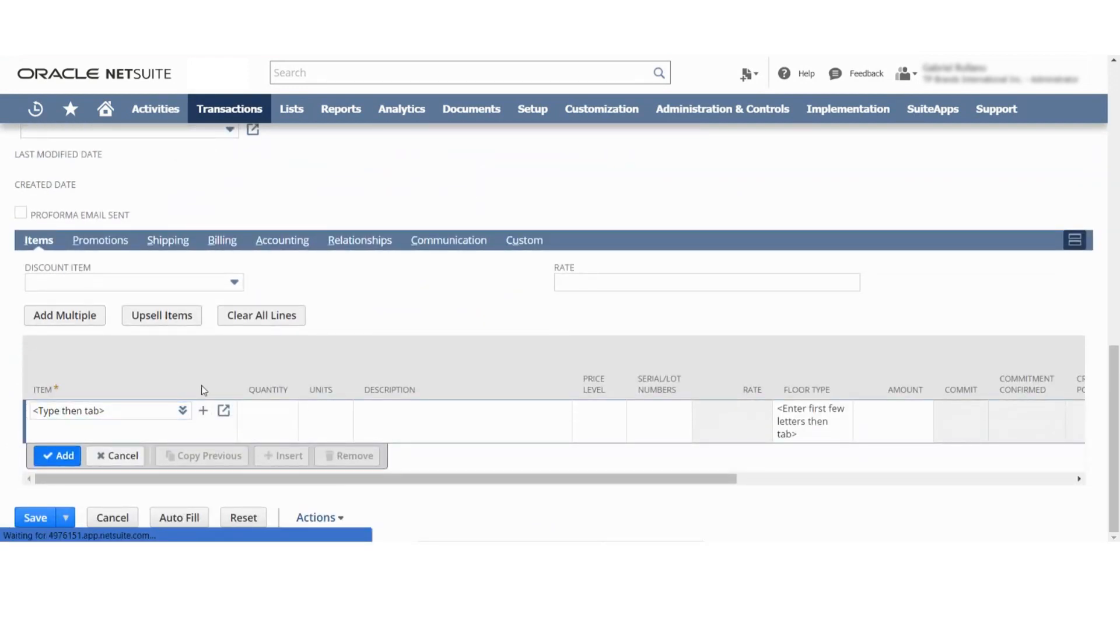
- Add the Best Choice SPC Rustic Cypress #41103 item with quantity 50
left_click(181, 409)
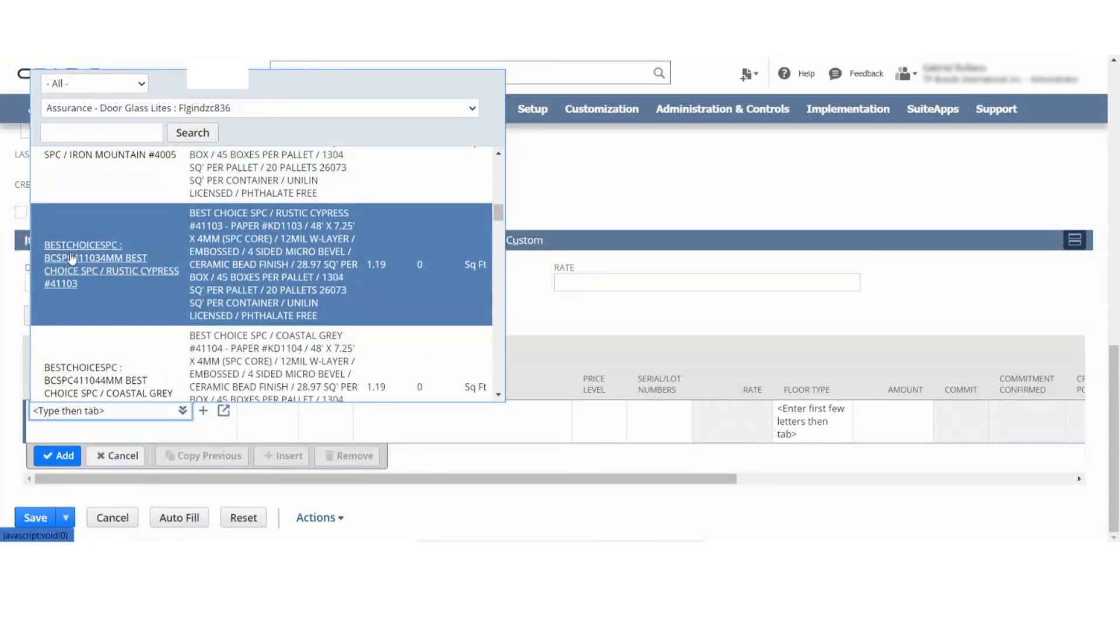
left_click(111, 264)
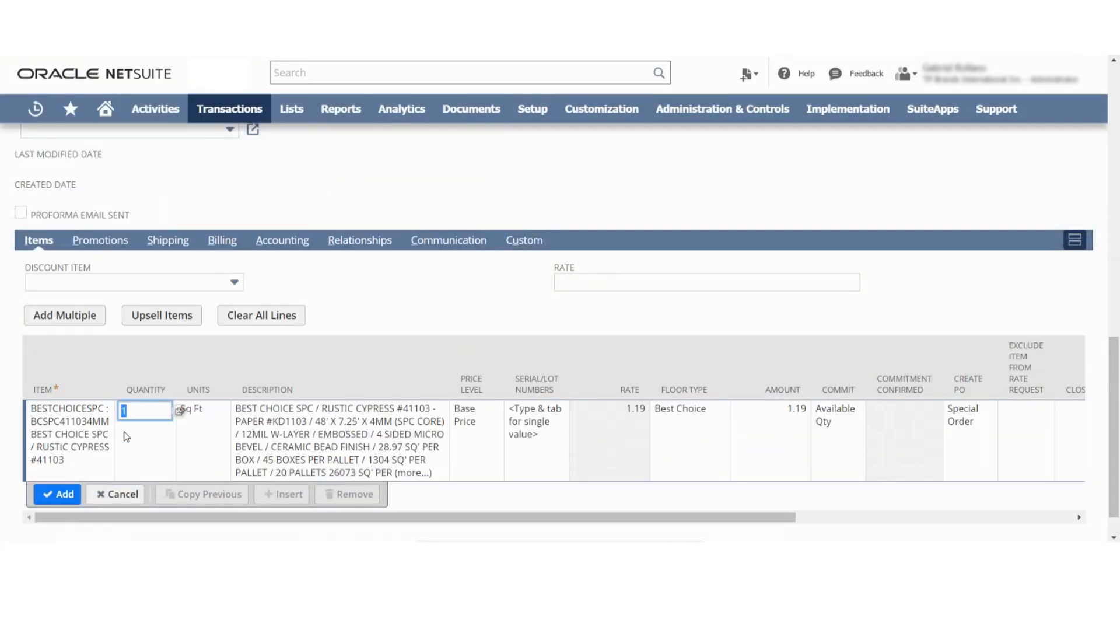
type("50")
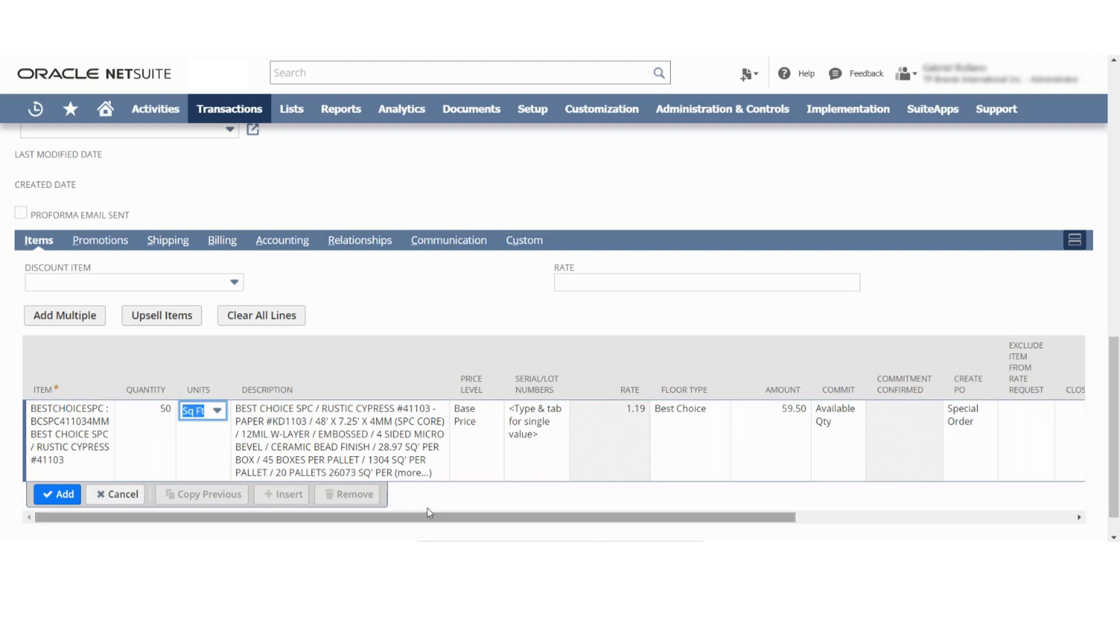
mouse_move(718, 516)
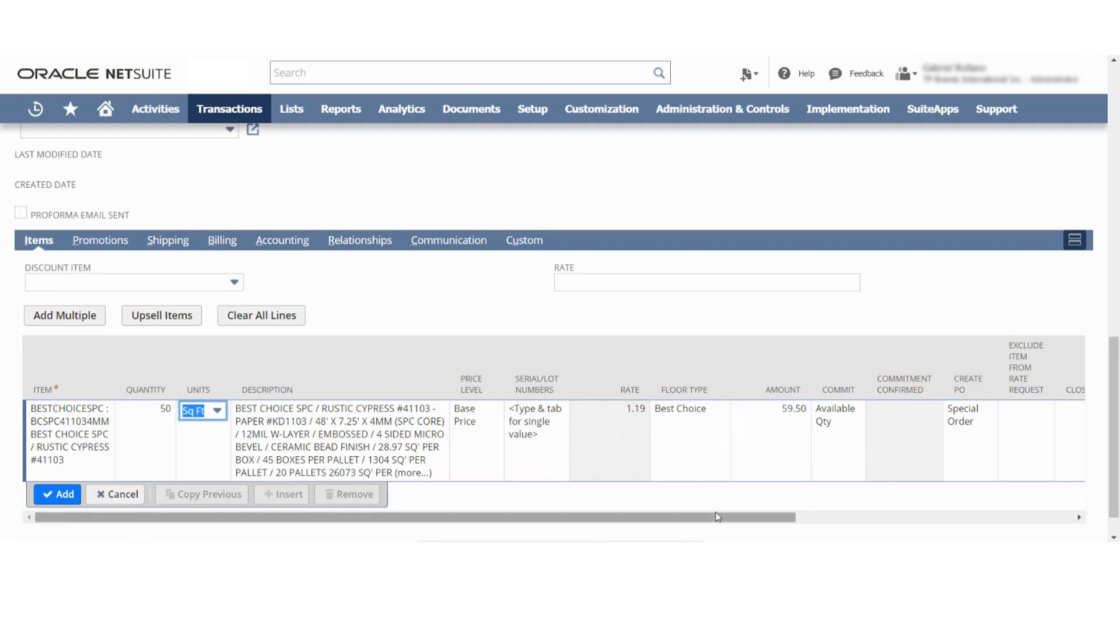
scroll("right", 3)
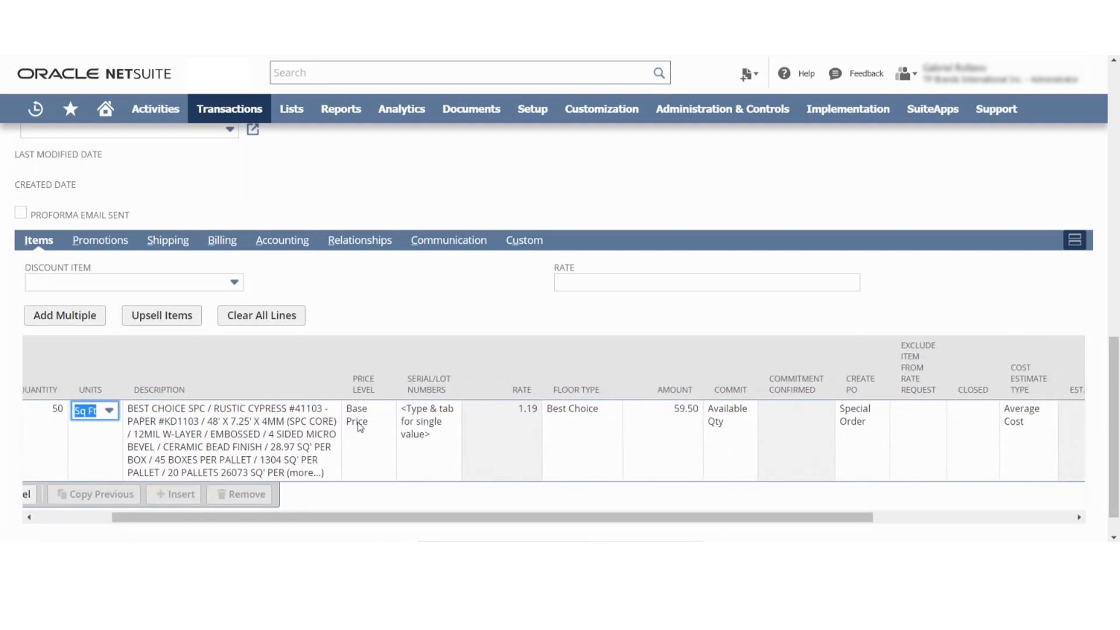
- Give the line a custom 1.20 rate, make it a drop shipment and commit it
left_click(368, 410)
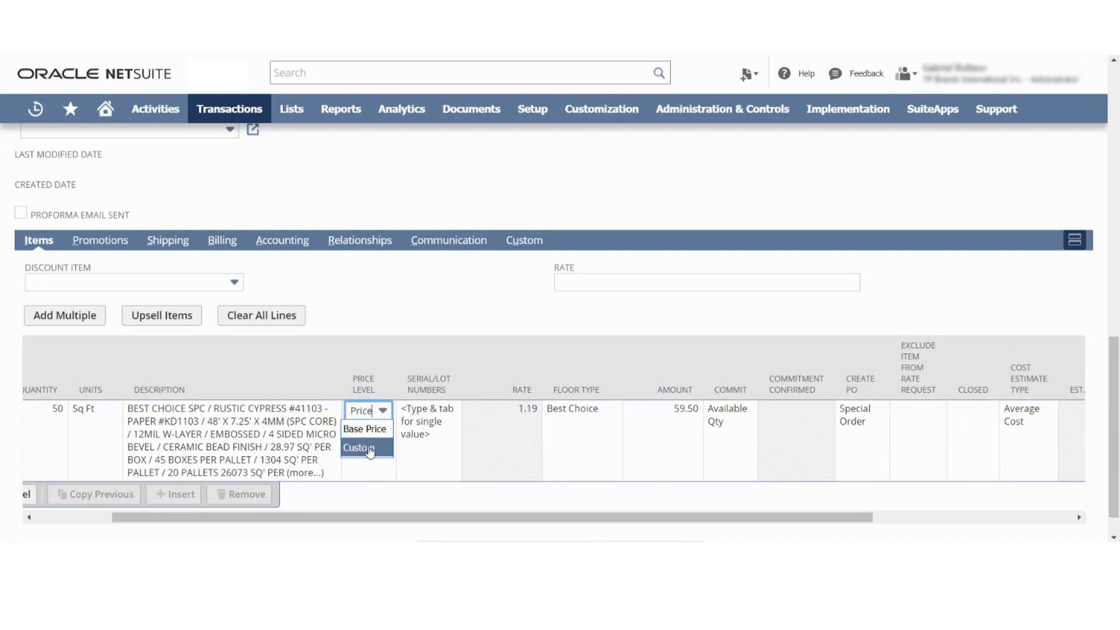
left_click(359, 447)
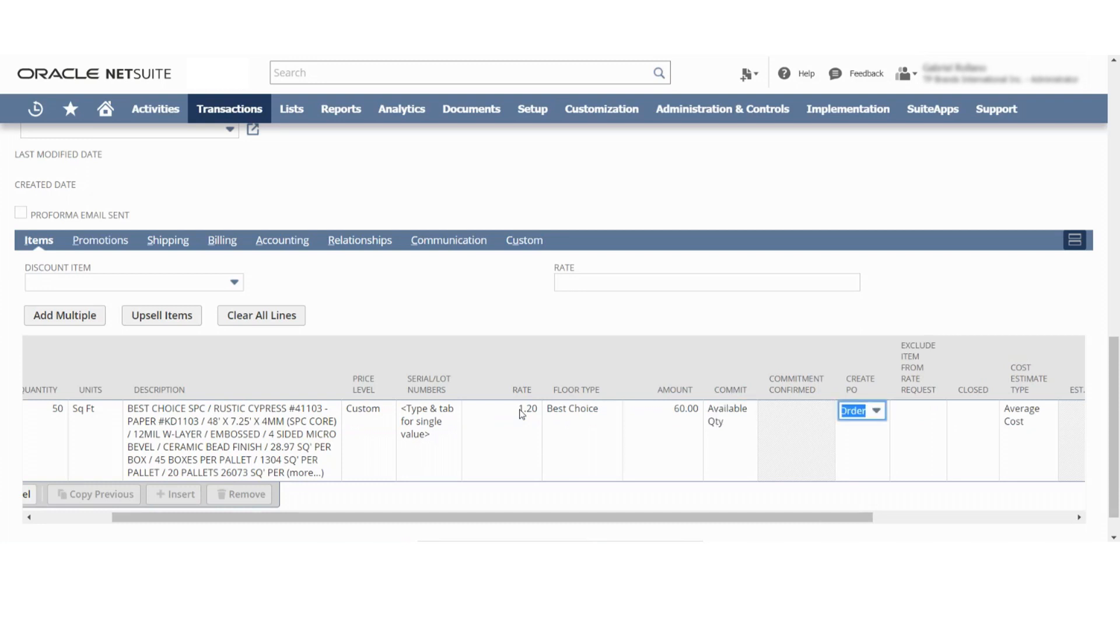
left_click(874, 410)
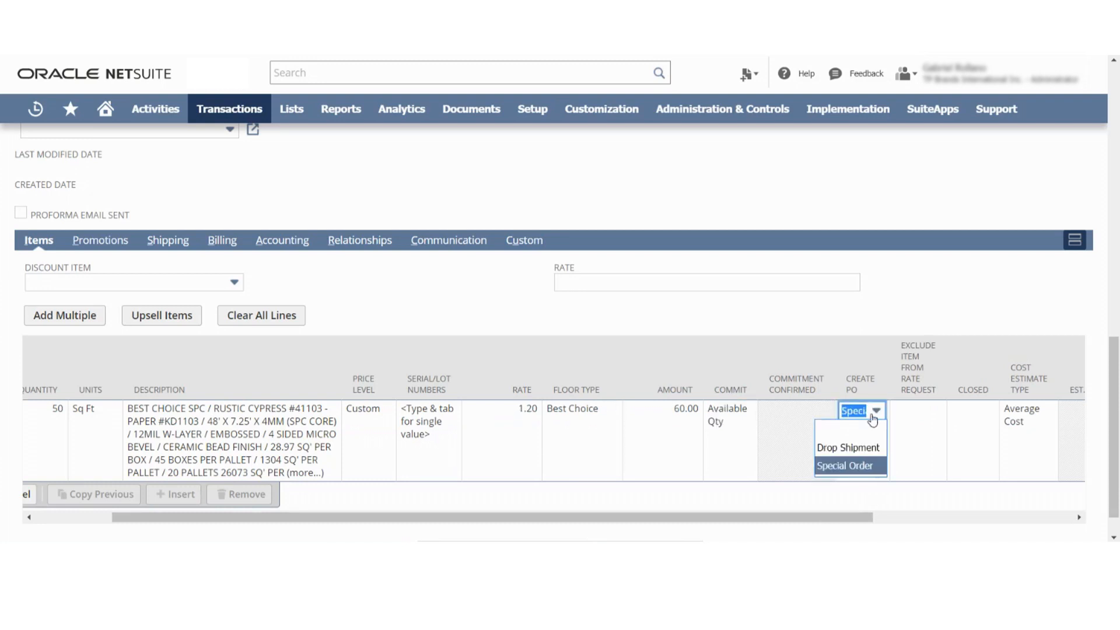
mouse_move(859, 469)
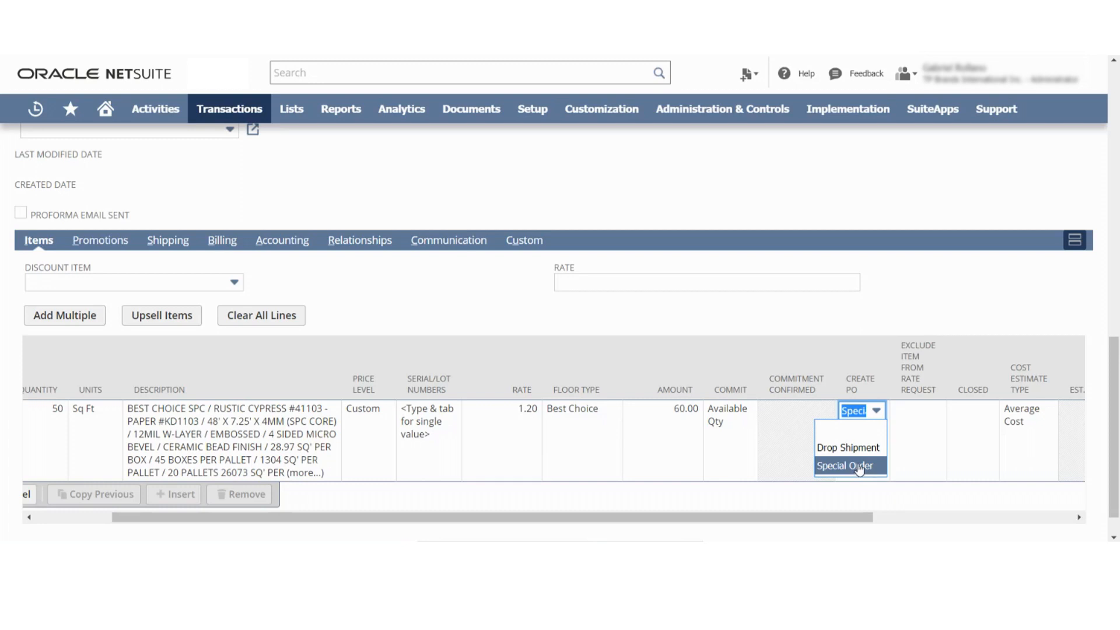
left_click(848, 447)
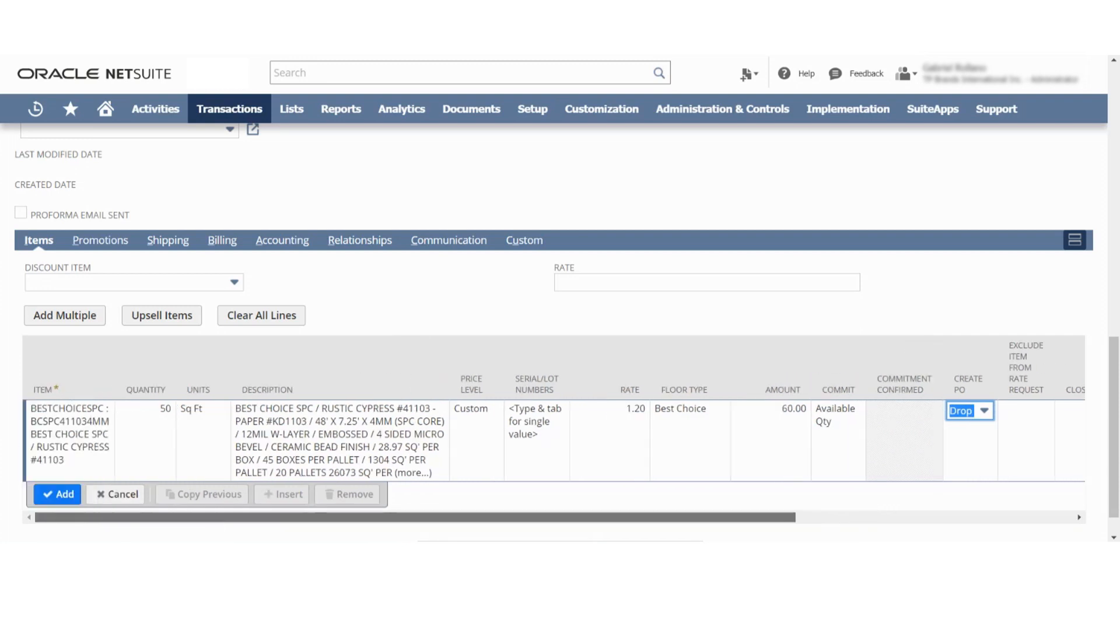
left_click(56, 494)
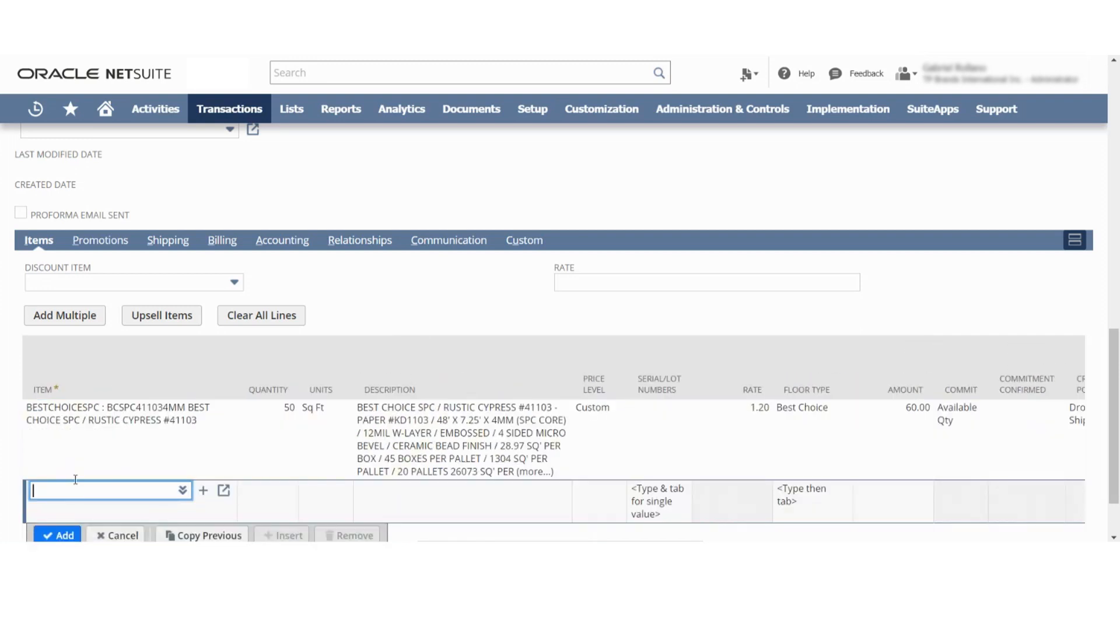
left_click(35, 517)
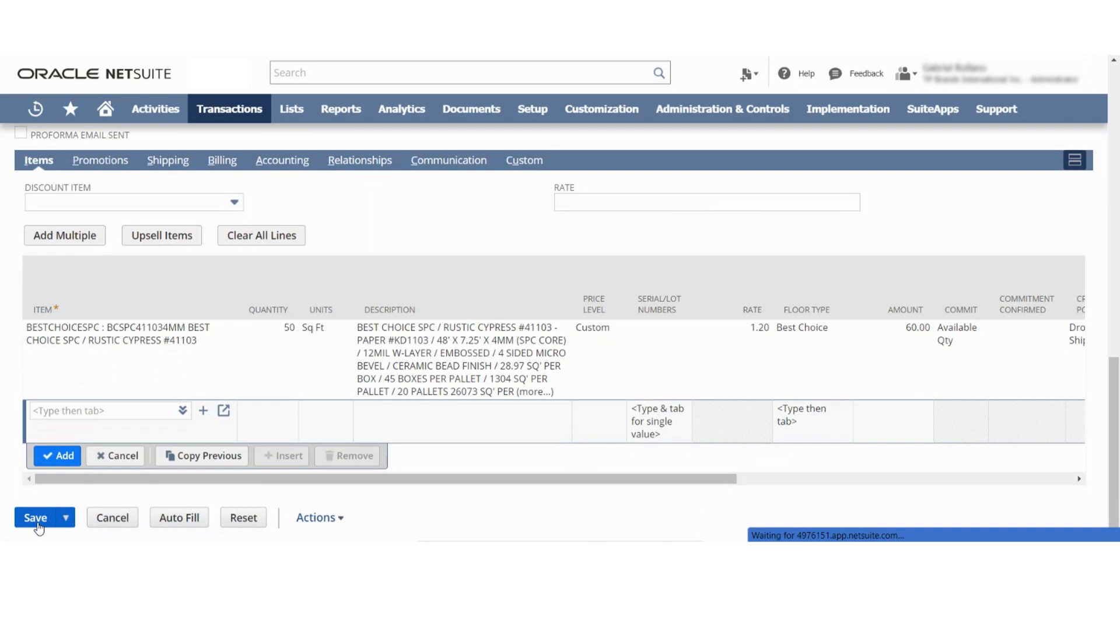
- Save sales order SO997 and open its generated purchase order SO997
left_click(35, 517)
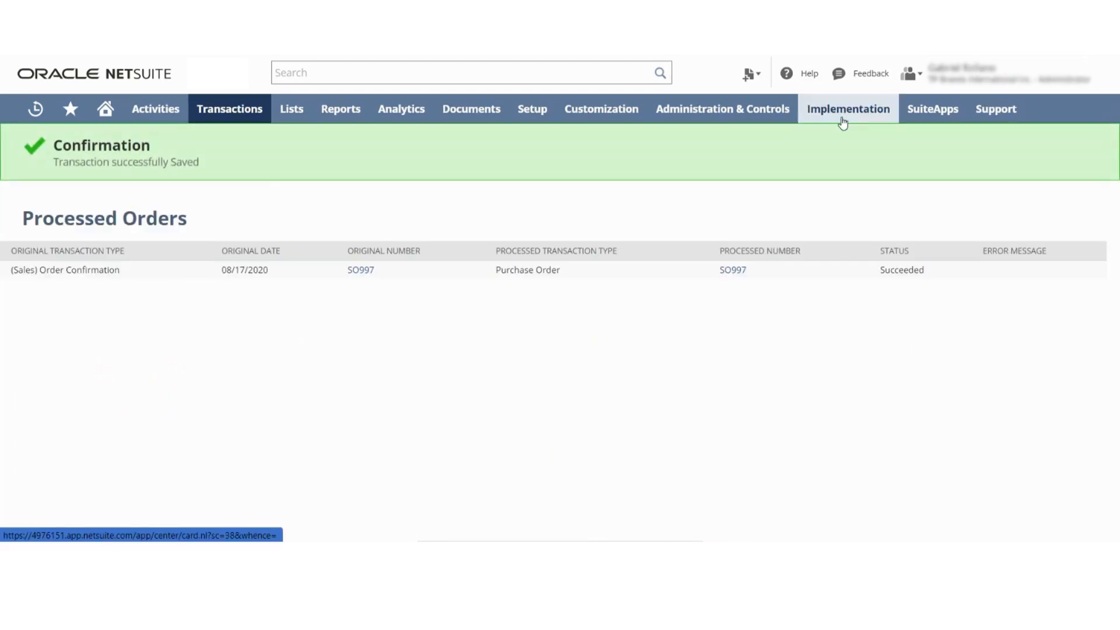
mouse_move(732, 270)
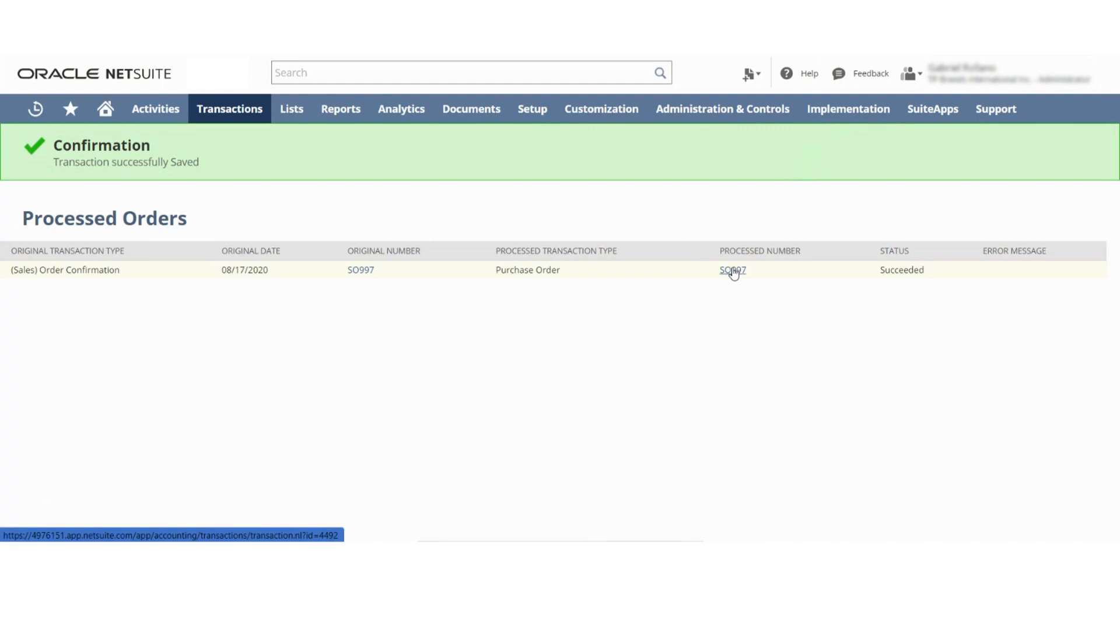
mouse_move(671, 531)
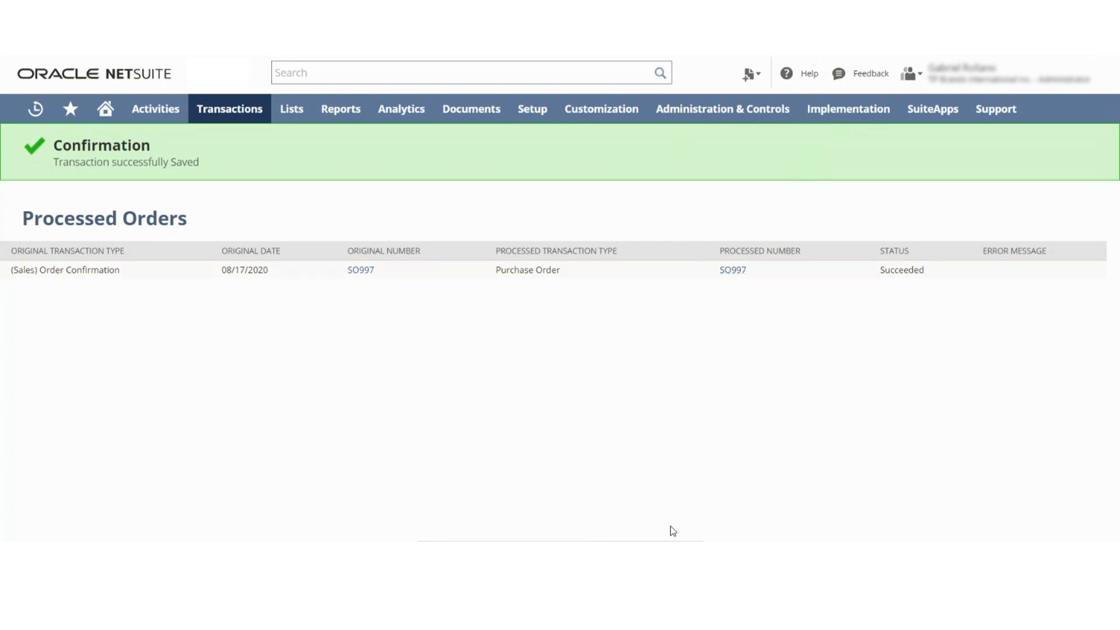
left_click(732, 270)
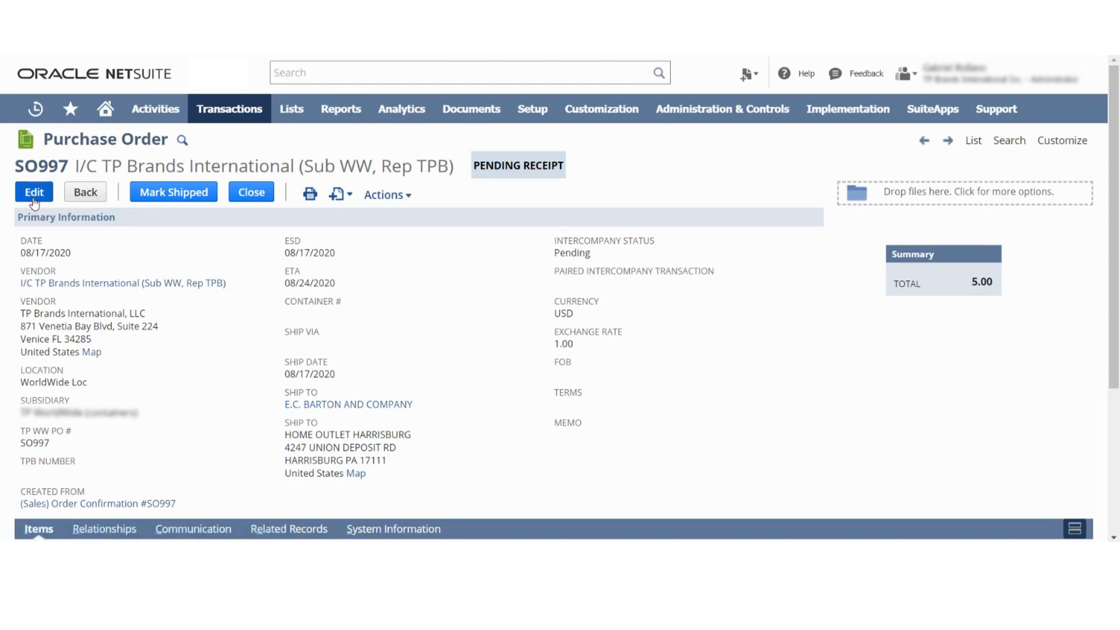
- Search 'hornings supply' and set Hornings Supply at 23 Park Lane as the PO vendor
left_click(33, 195)
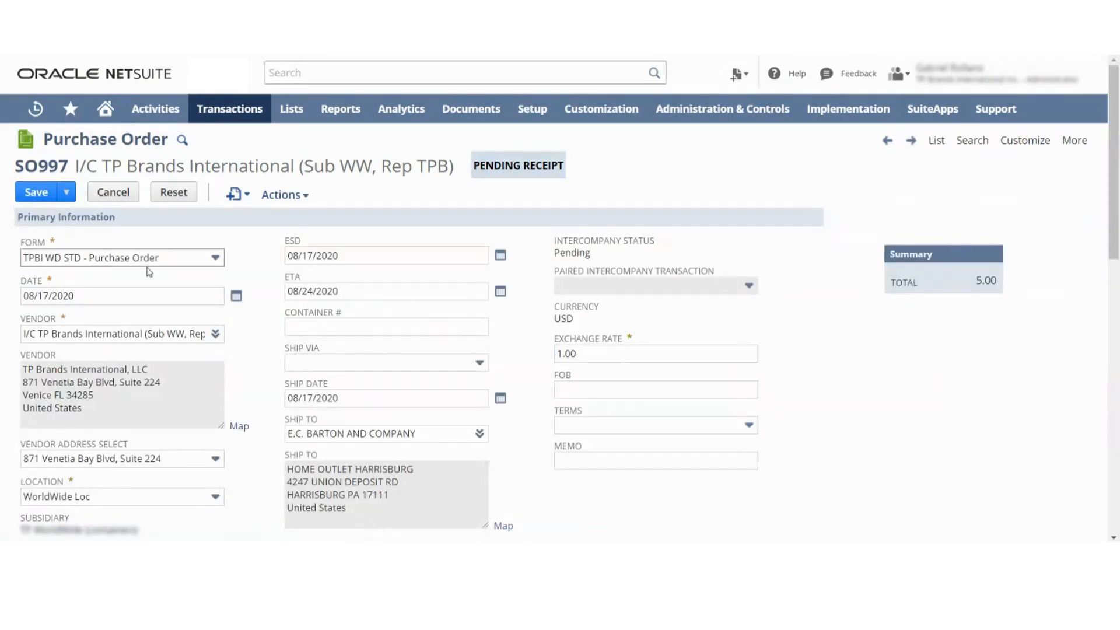
left_click(214, 334)
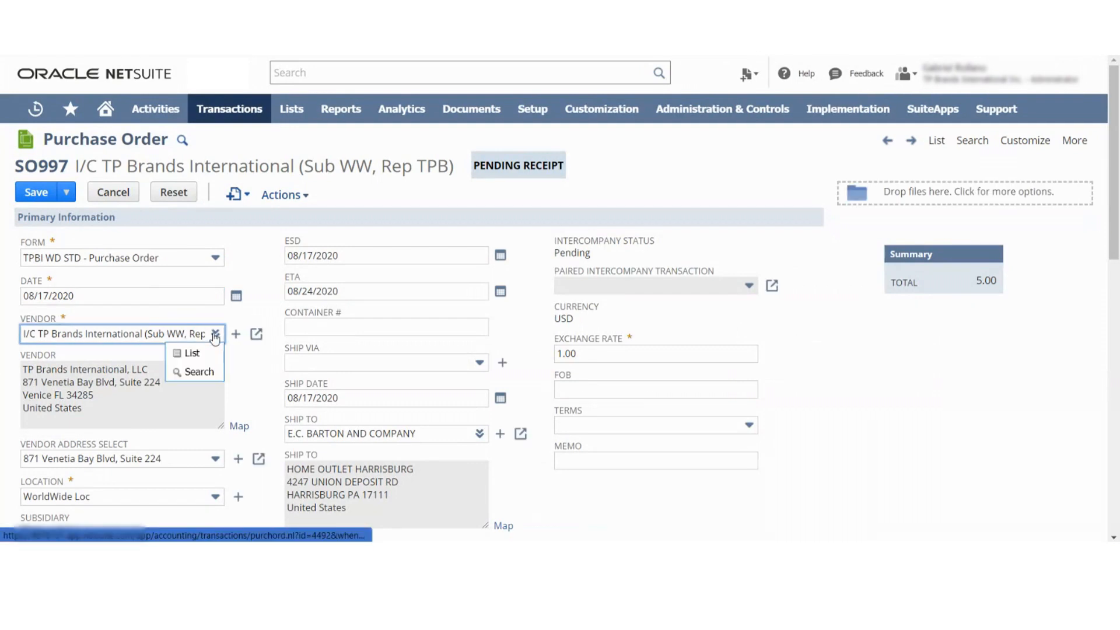
left_click(190, 352)
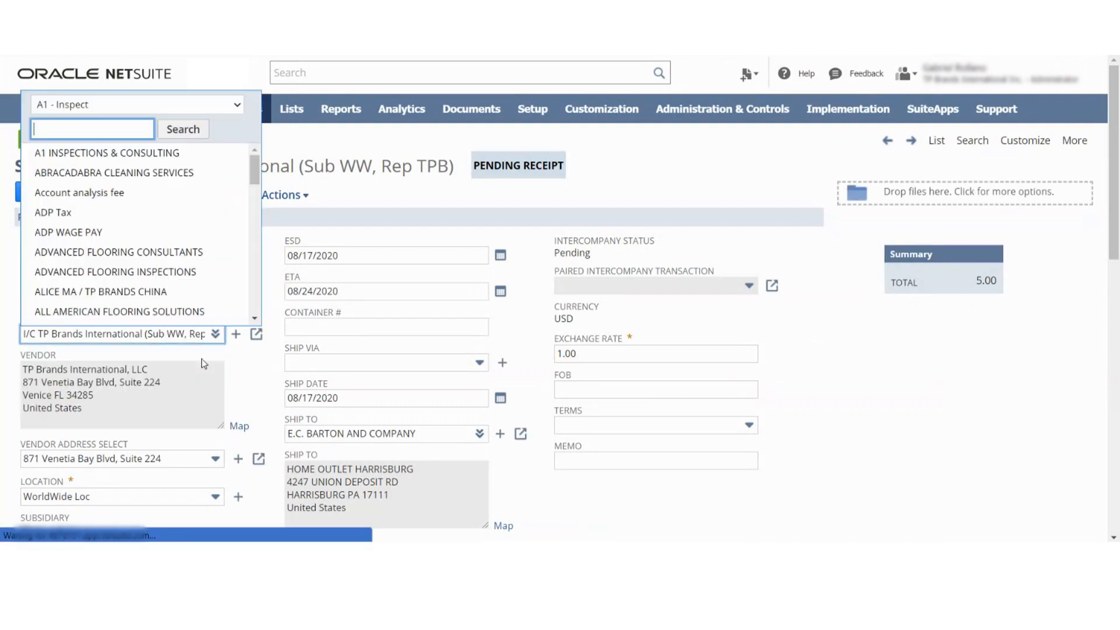
type("horning")
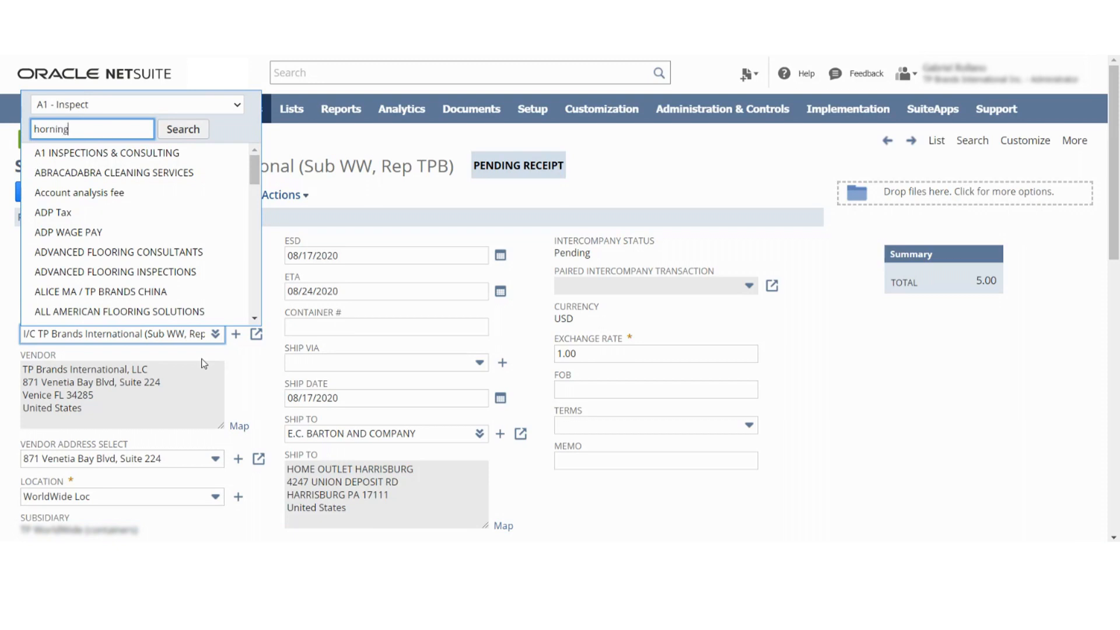
right_click(229, 343)
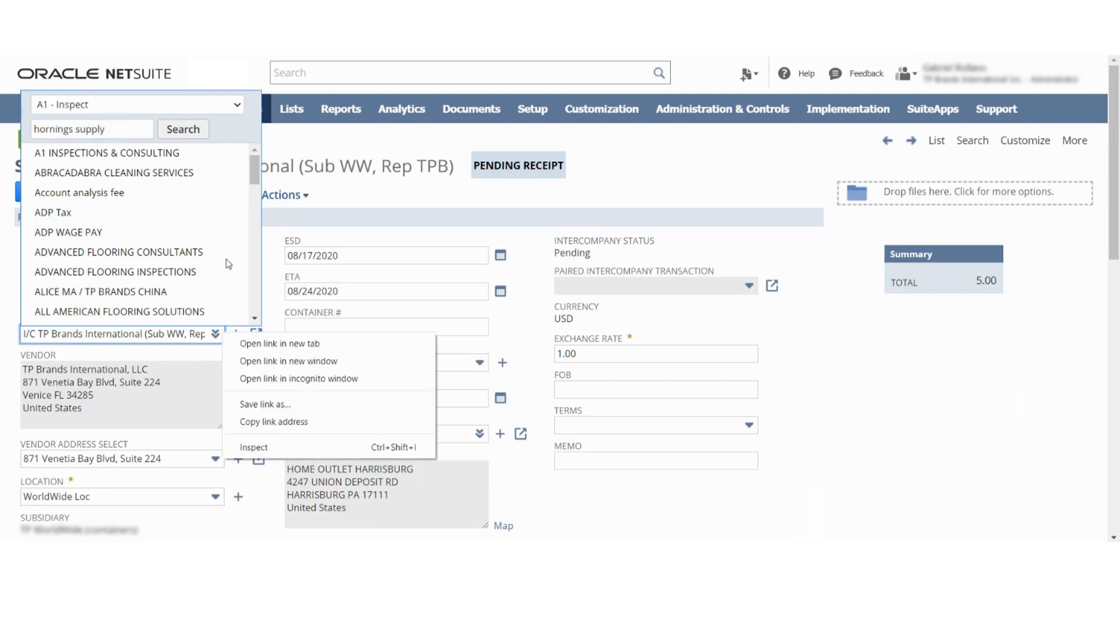
left_click(183, 105)
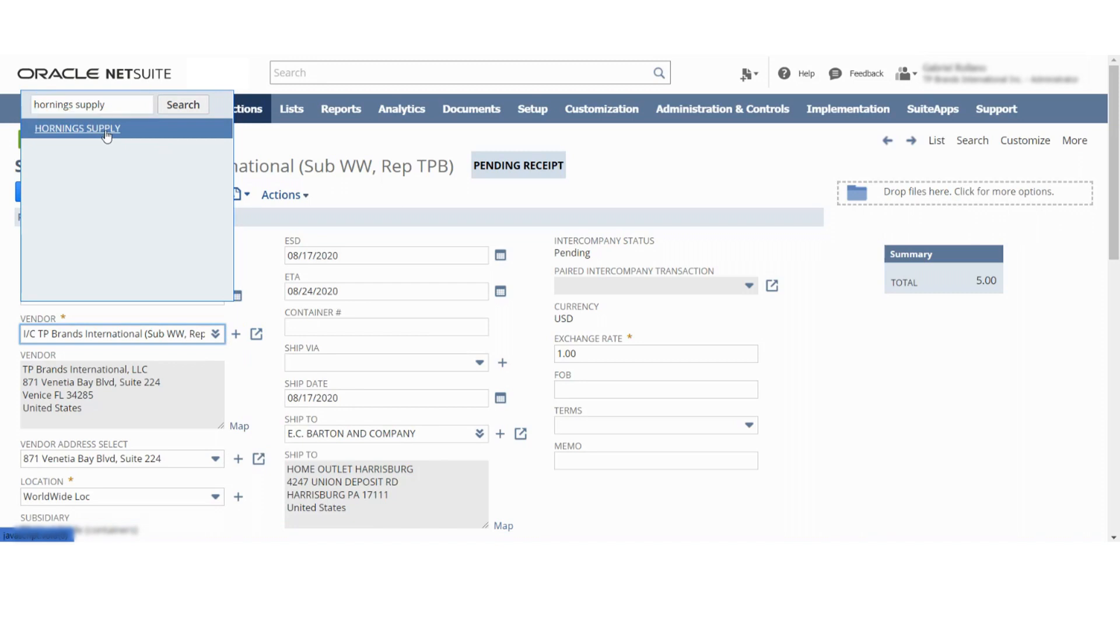
left_click(77, 128)
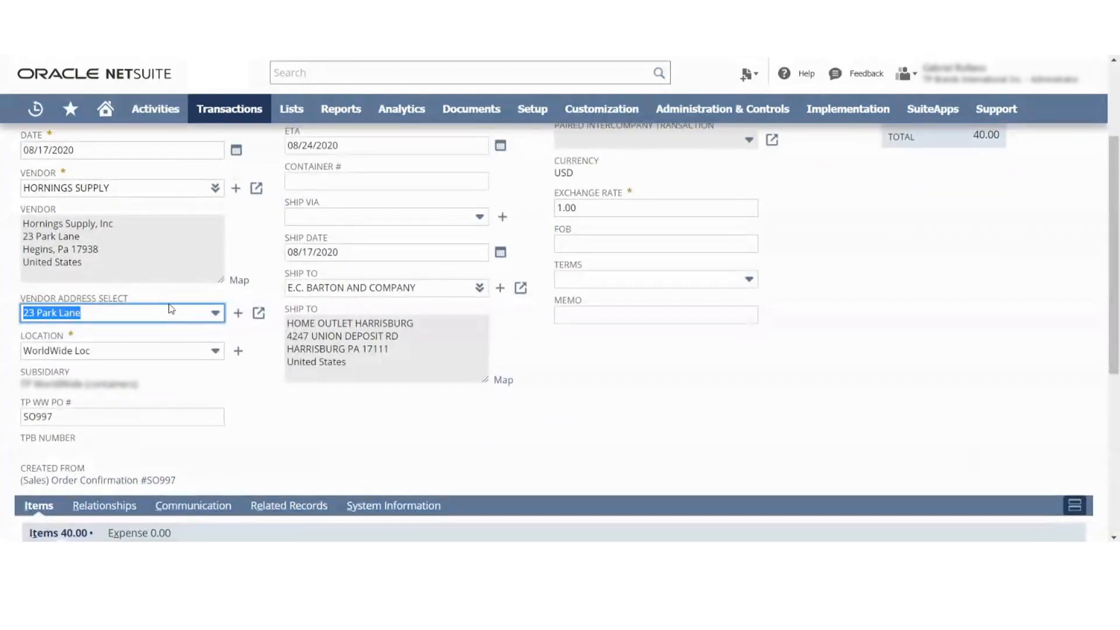
scroll("down", 3)
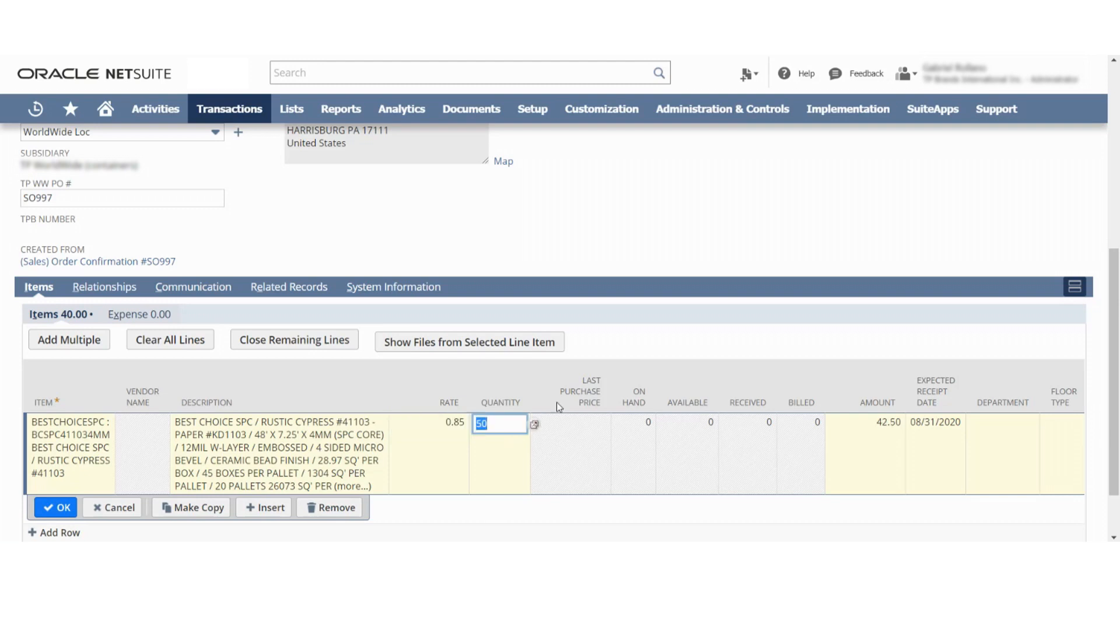
- Commit the 50-unit line and save purchase order SO997 totalling 42.50
left_click(55, 507)
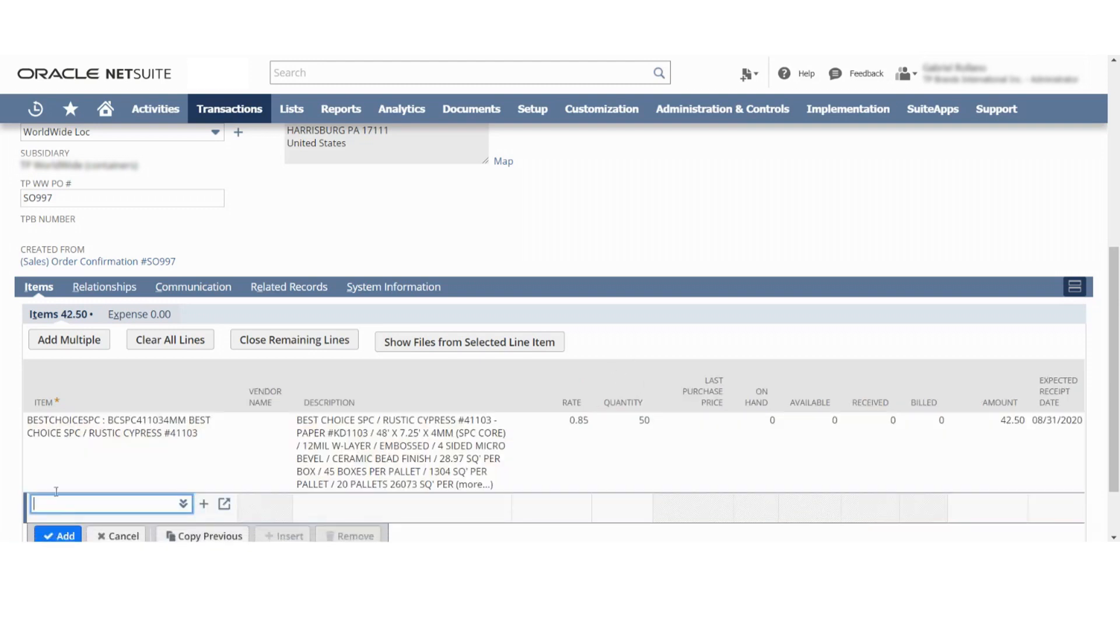
scroll("up", 3)
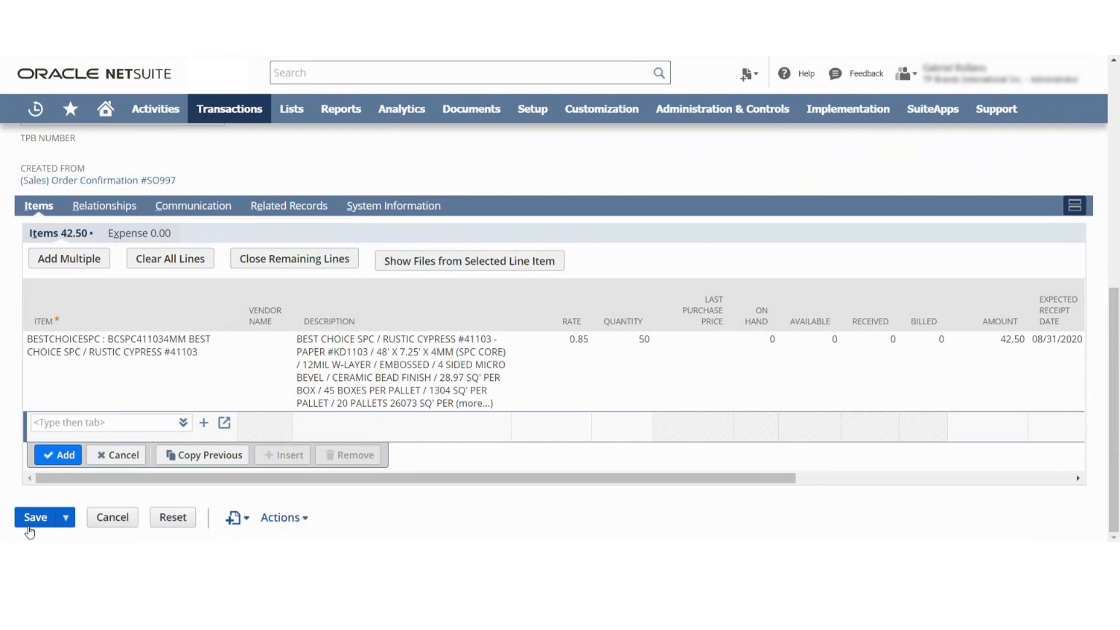
mouse_move(31, 521)
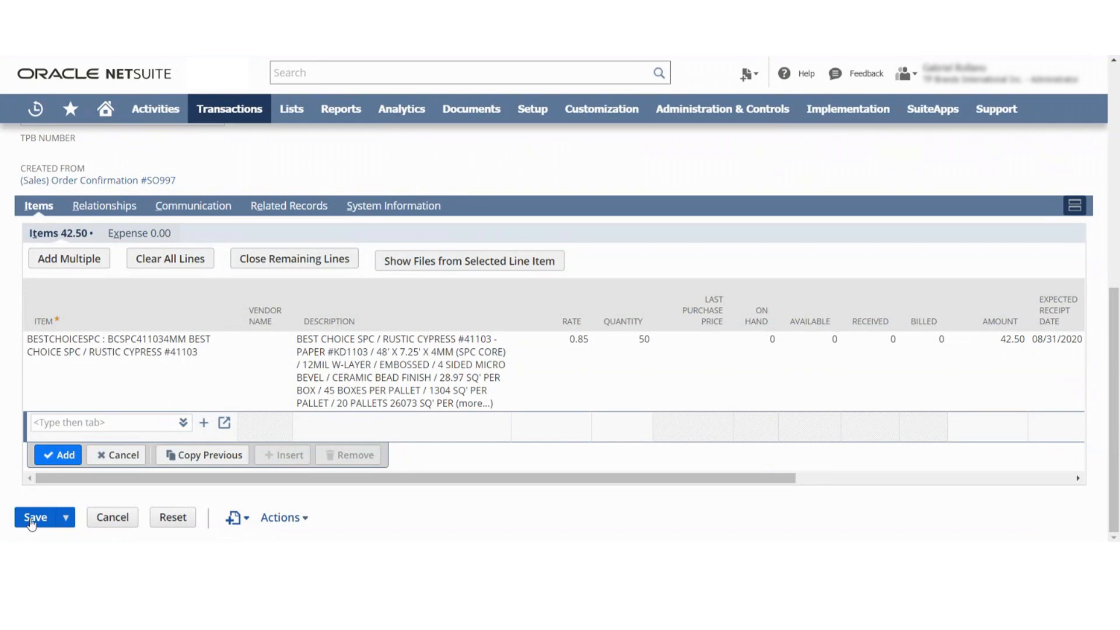
left_click(35, 518)
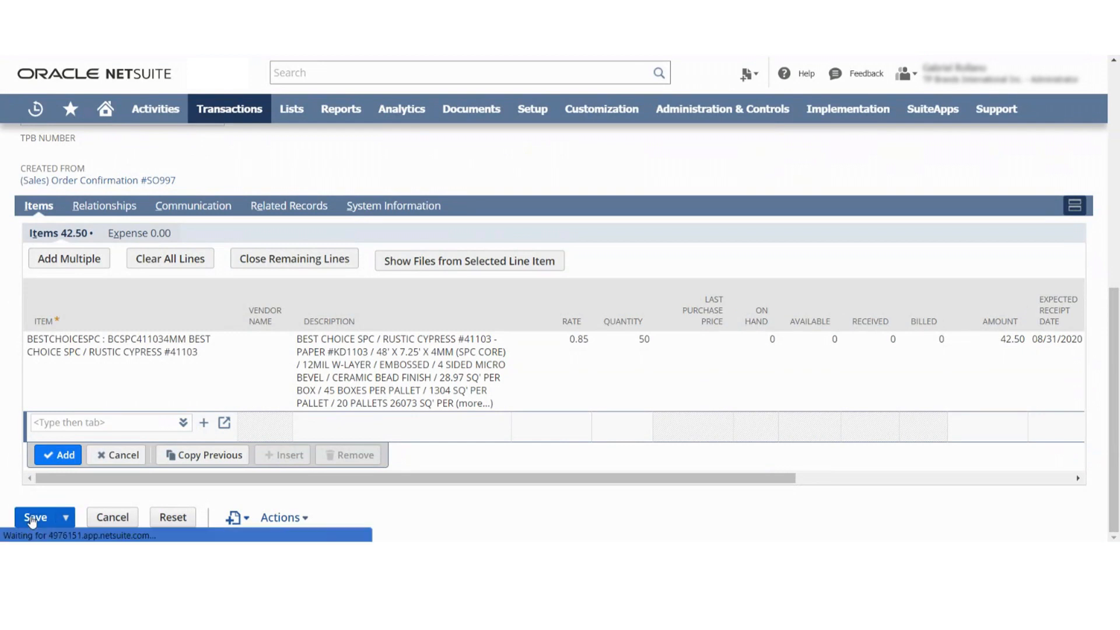
left_click(35, 516)
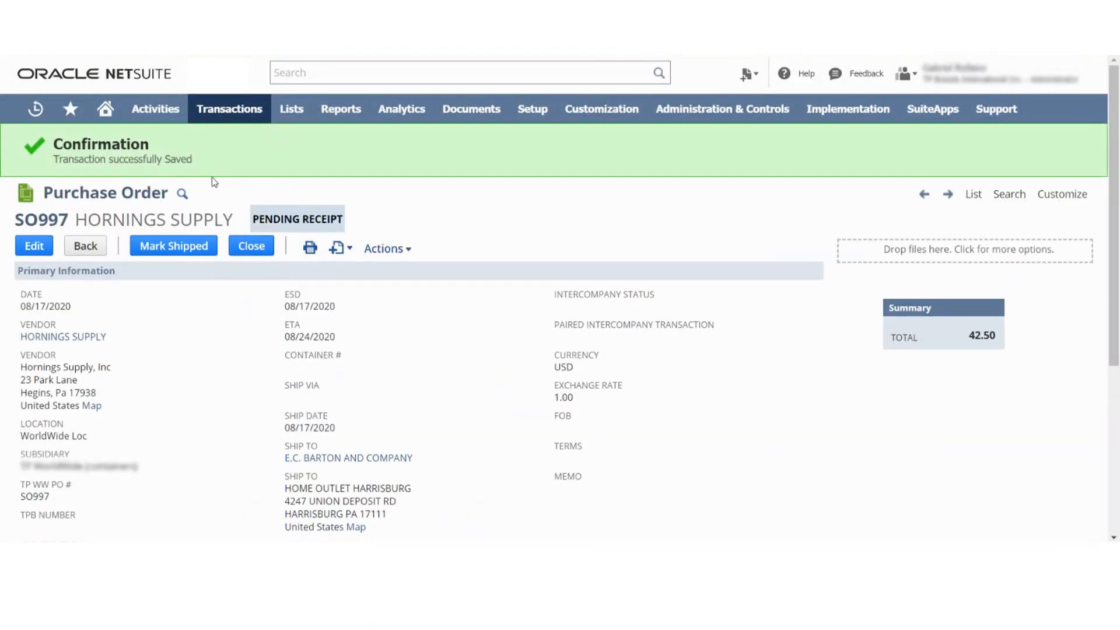
mouse_move(182, 194)
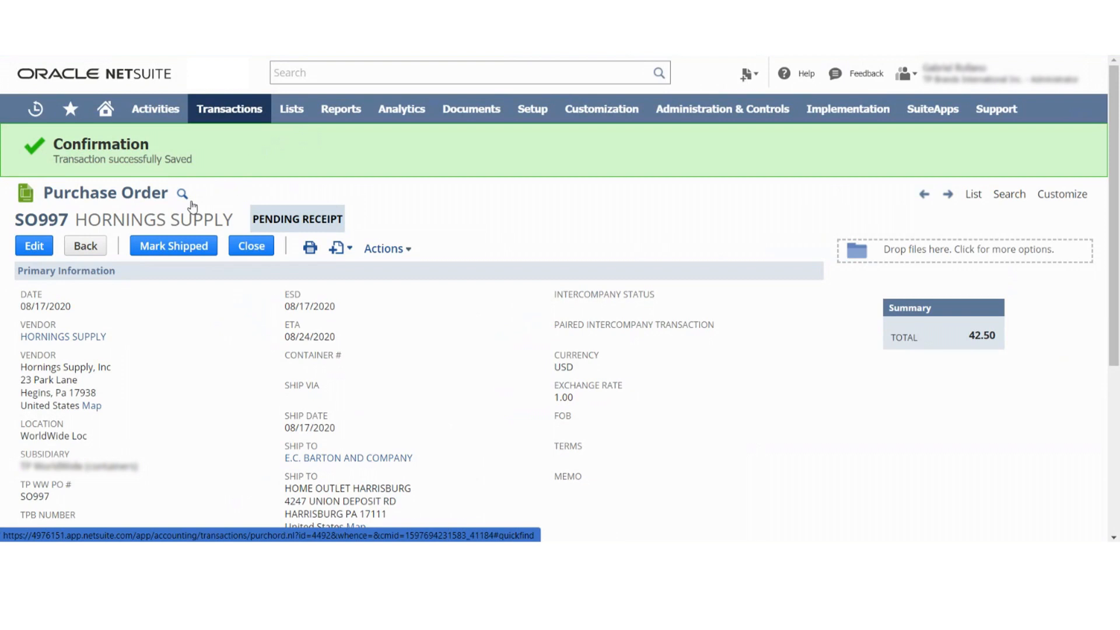
left_click(172, 246)
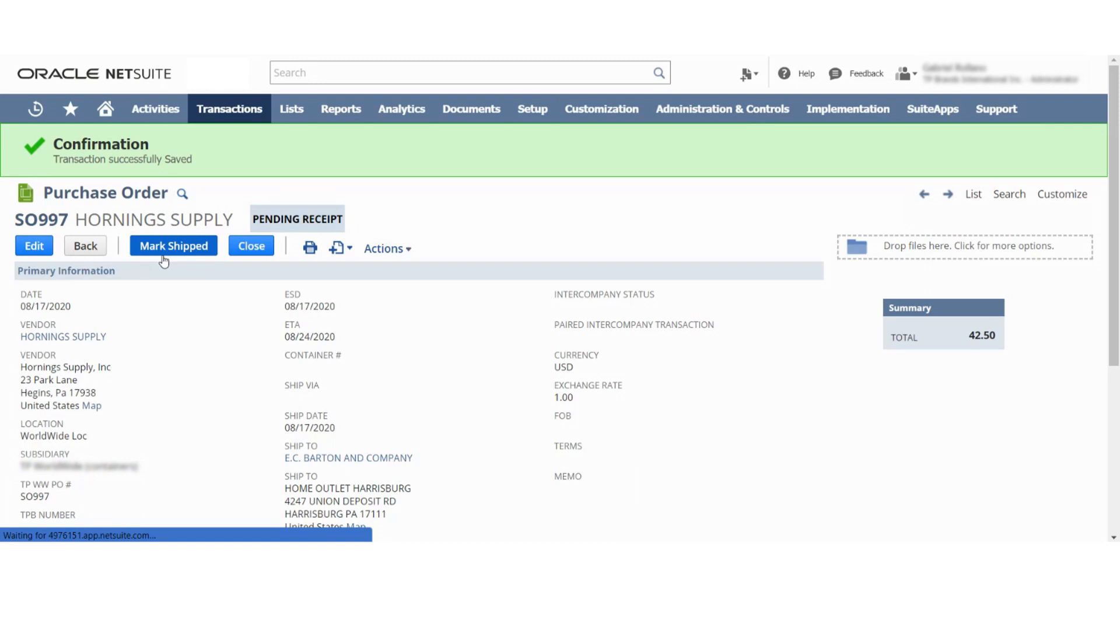
- Mark PO SO997 shipped and save item fulfillment IF466 for 50 Sq Ft
left_click(173, 246)
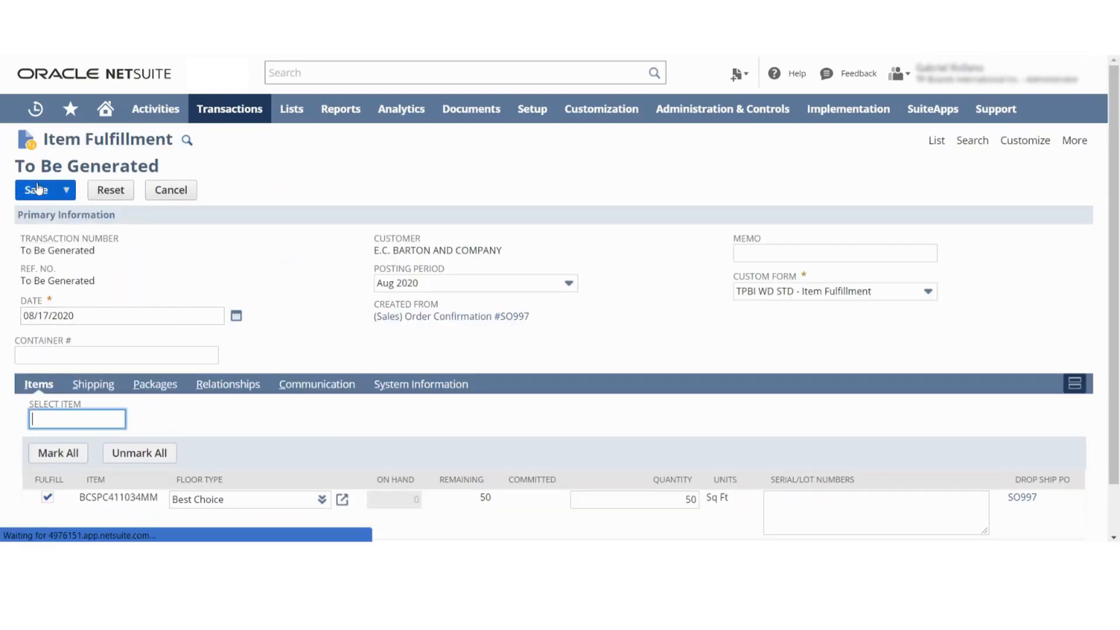
left_click(35, 190)
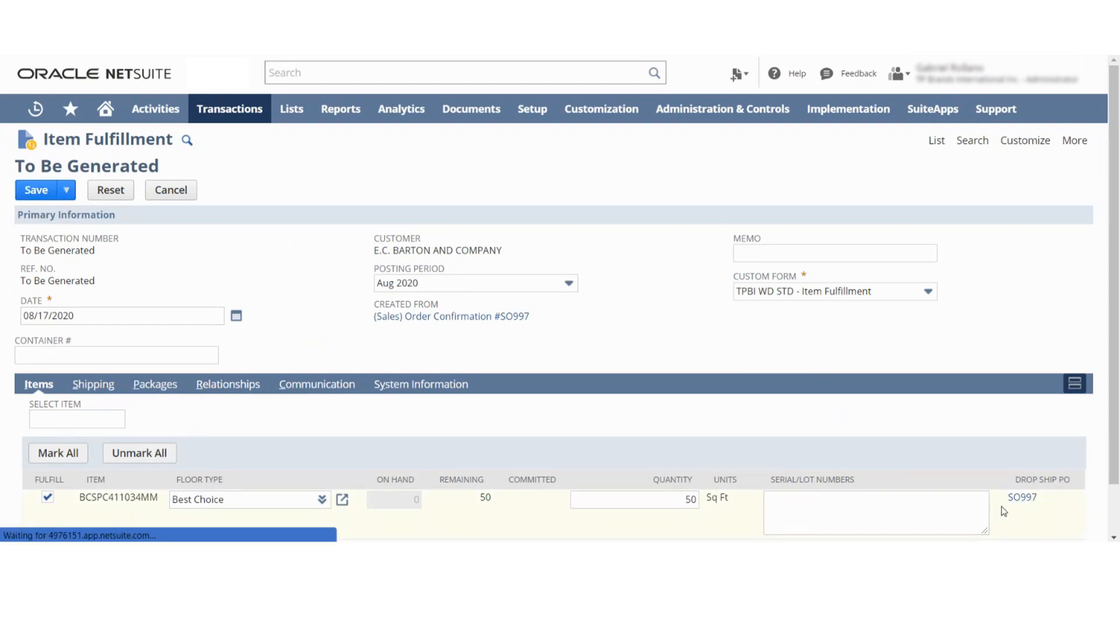
mouse_move(1052, 503)
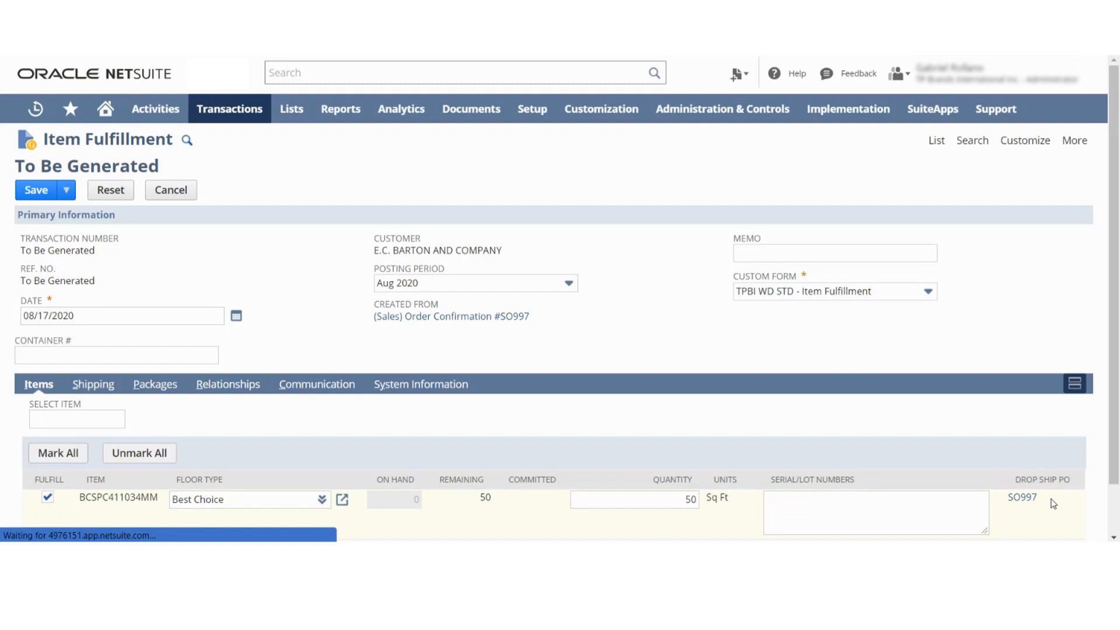
mouse_move(1021, 496)
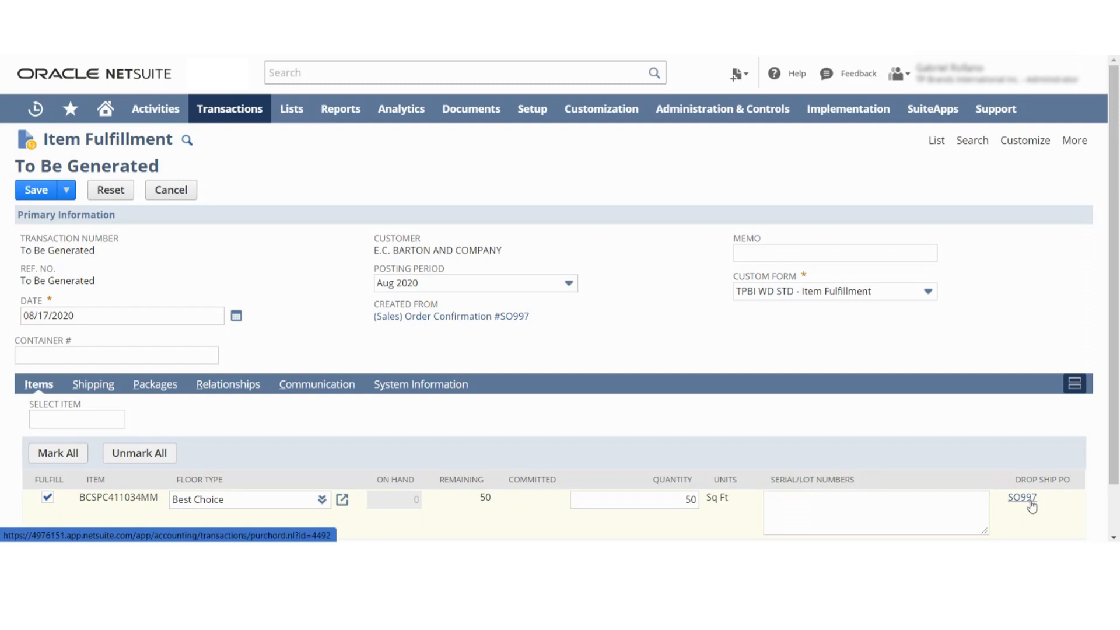
scroll("down", 3)
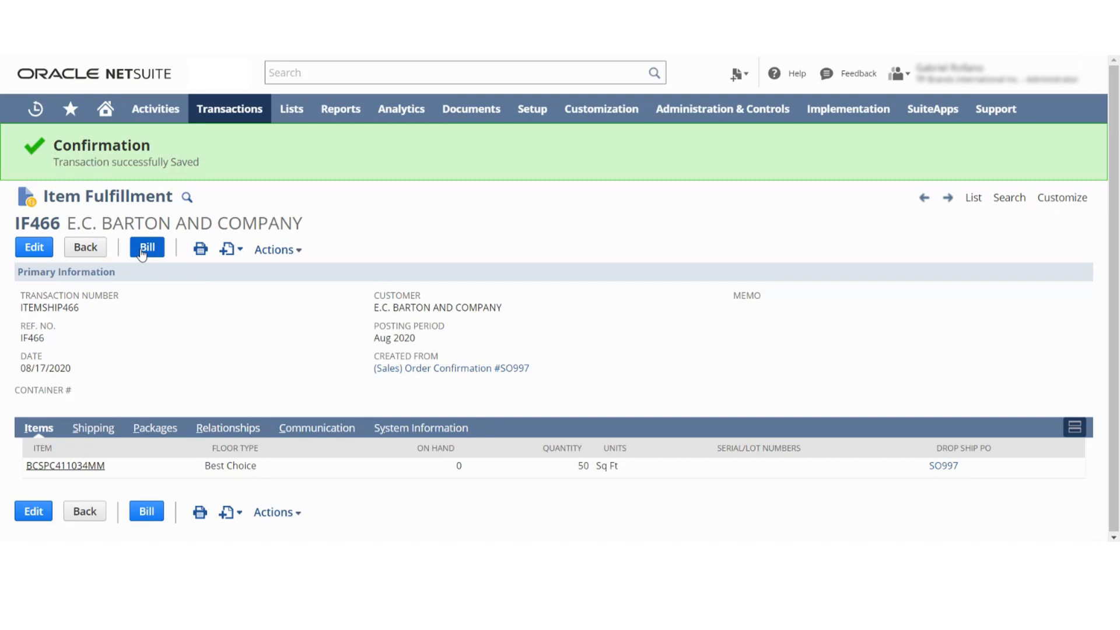
- Bill the fulfillment into invoice INV1221 for 50 units at 1.20, total 60.00
left_click(147, 247)
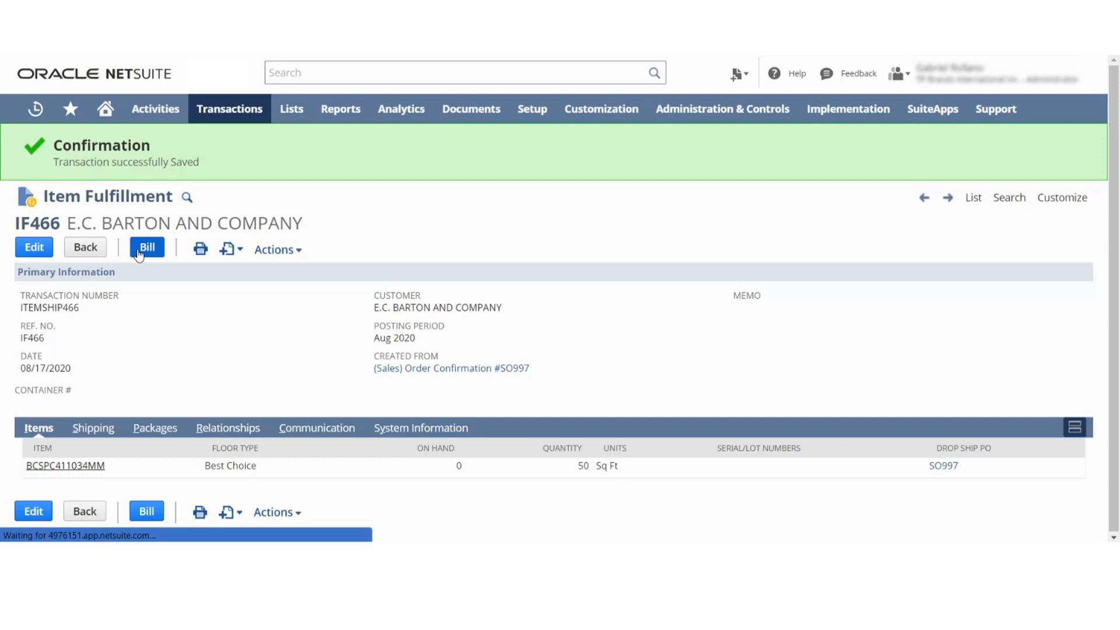
left_click(146, 247)
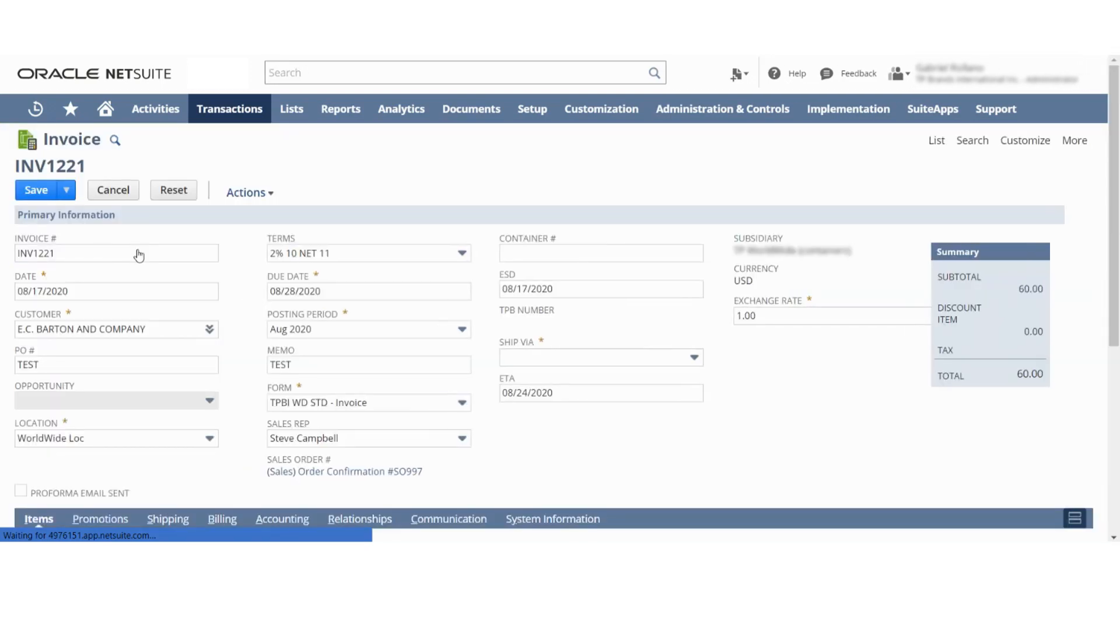
scroll("down", 3)
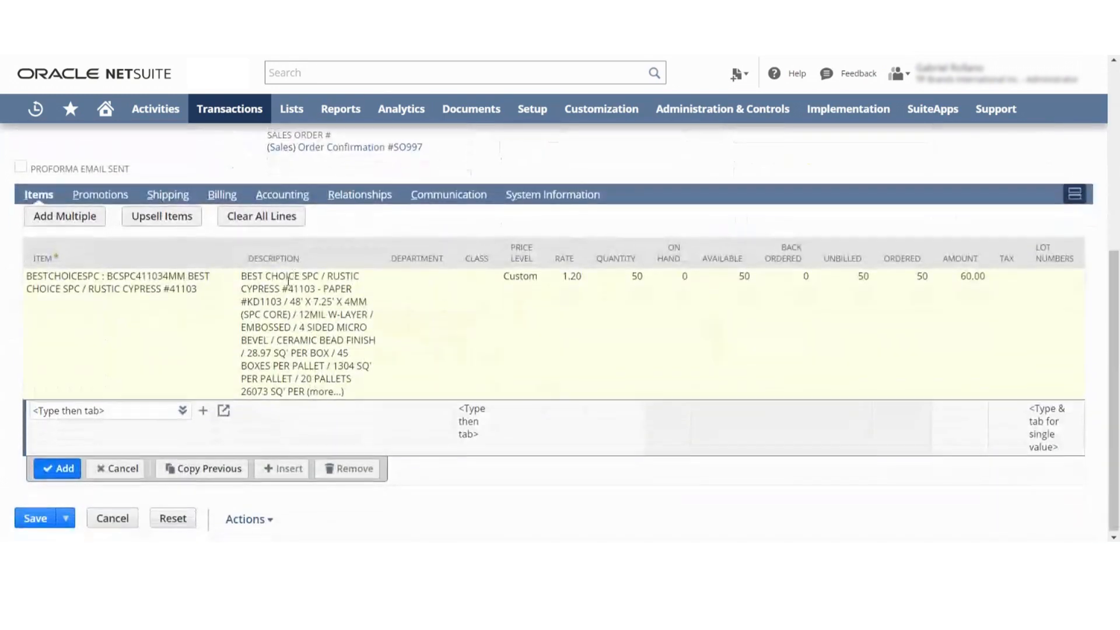